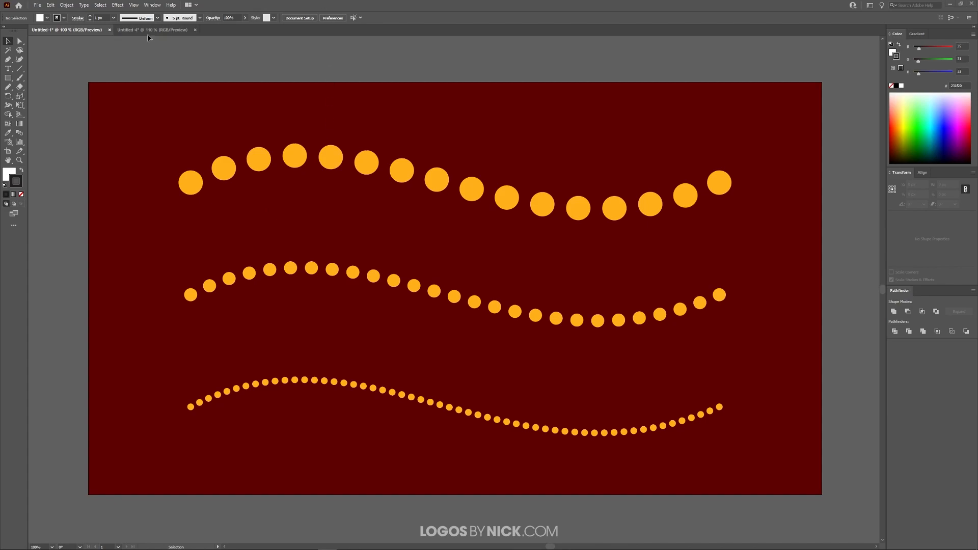
Switch to the blank Untitled-4 document
left_click(152, 30)
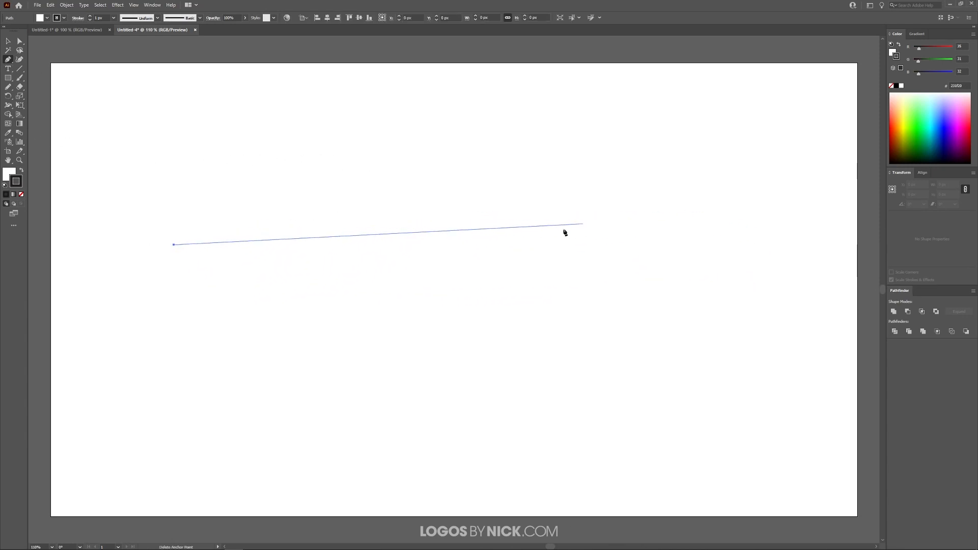
Draw a straight horizontal line across the upper middle of the artboard with the Pen tool
left_click_drag(580, 224, 728, 244)
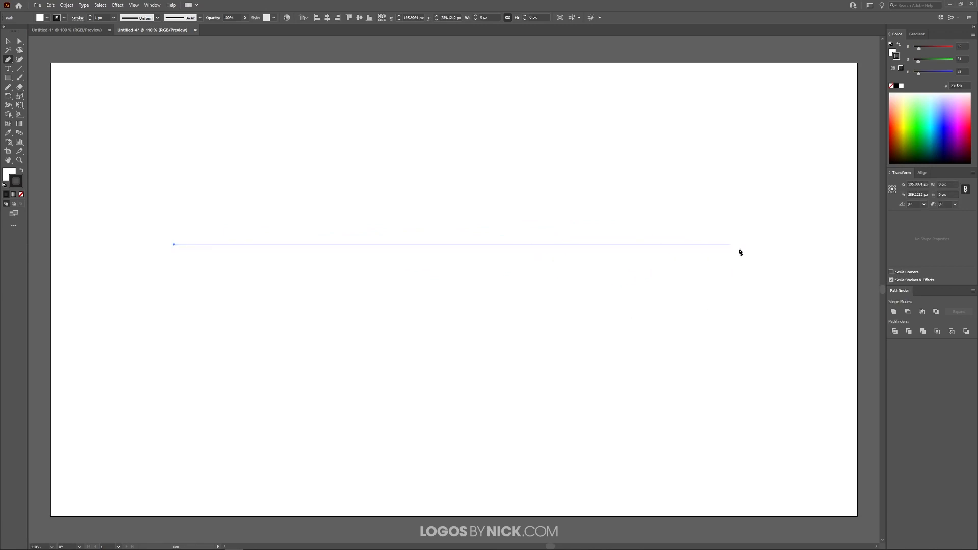
left_click(616, 295)
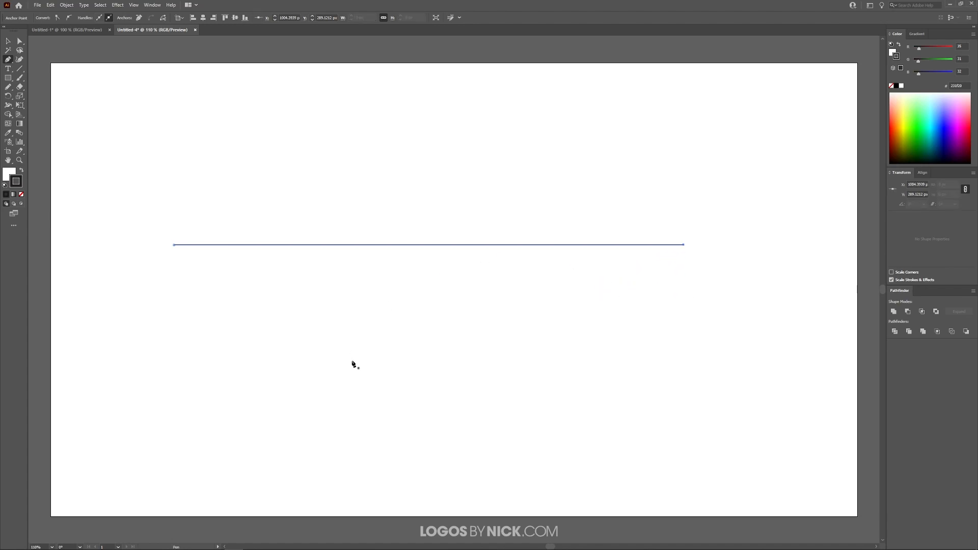
mouse_move(522, 265)
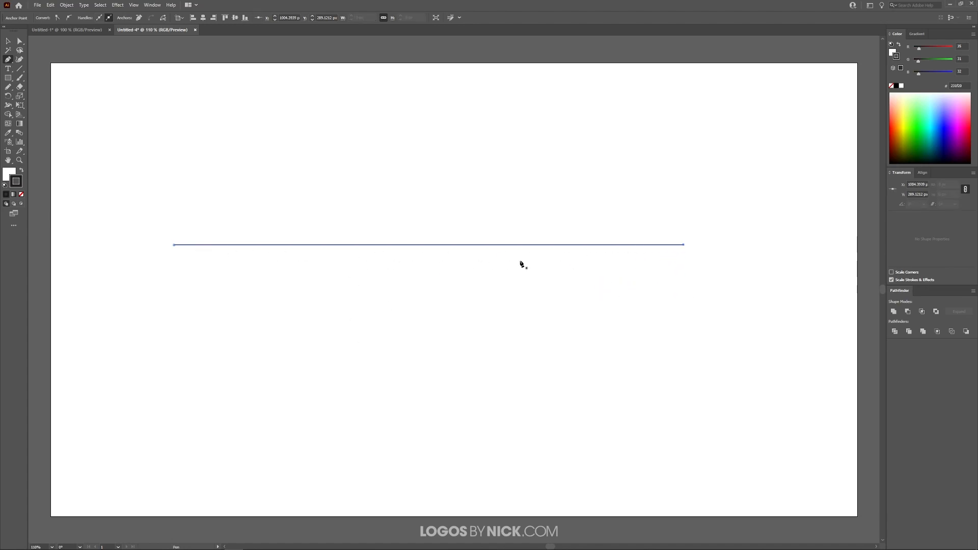
mouse_move(528, 235)
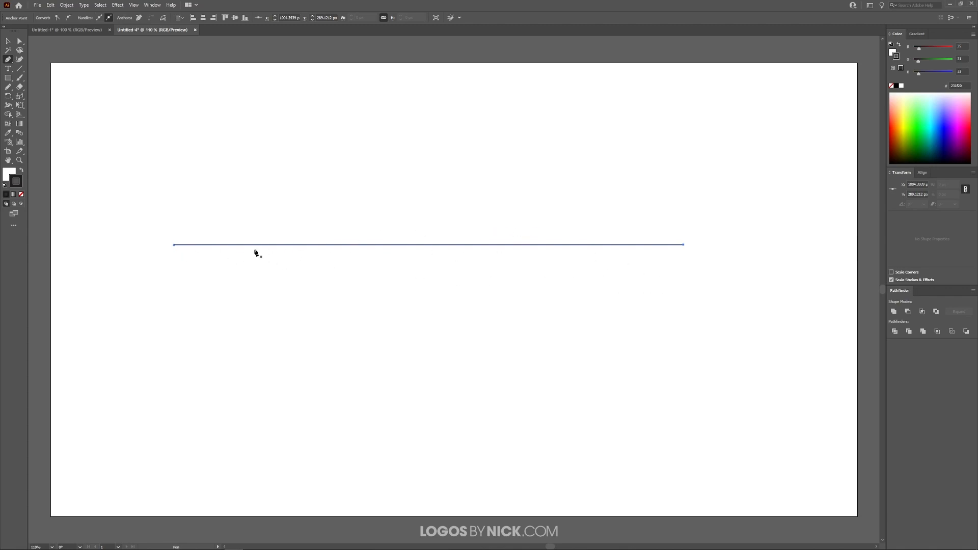
mouse_move(112, 86)
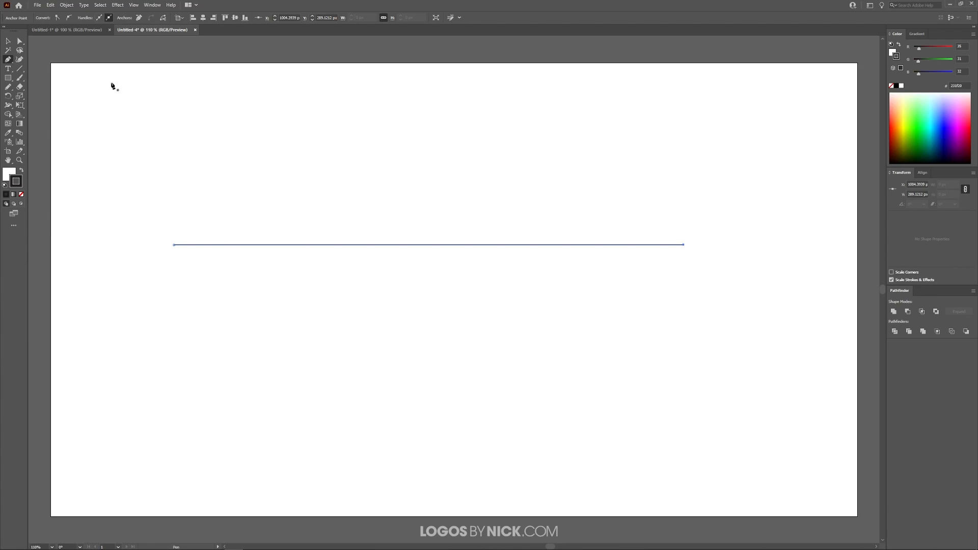
Open the Stroke panel from the Window menu and show its full options
left_click(152, 5)
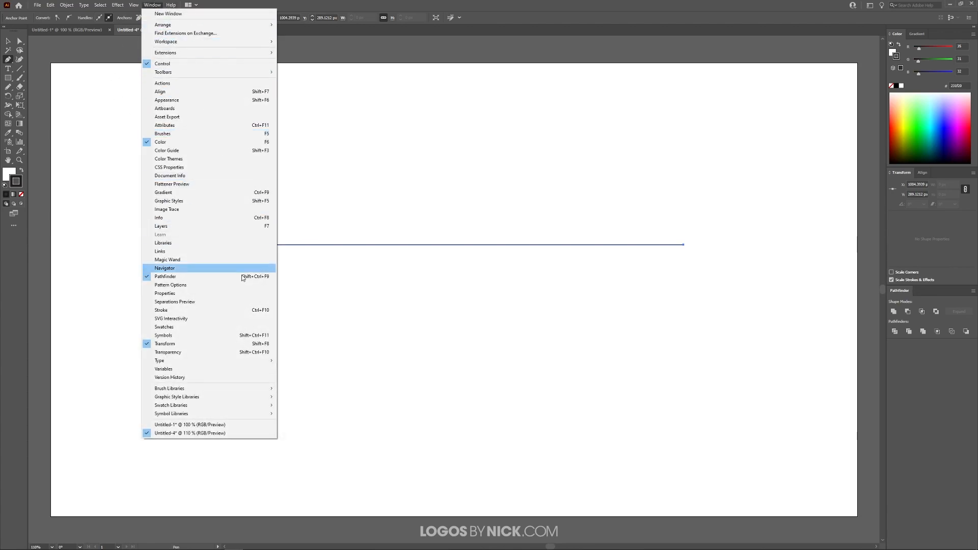
left_click(161, 310)
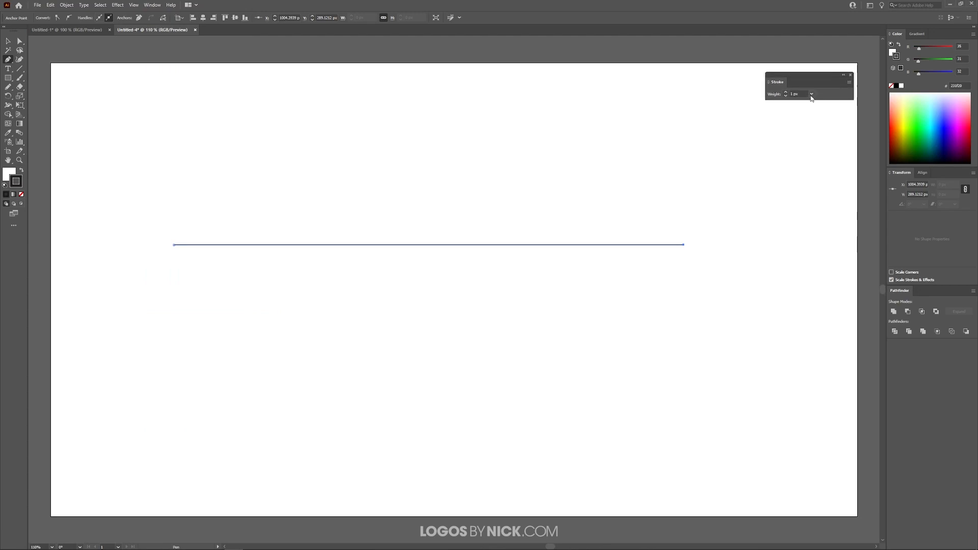
mouse_move(791, 79)
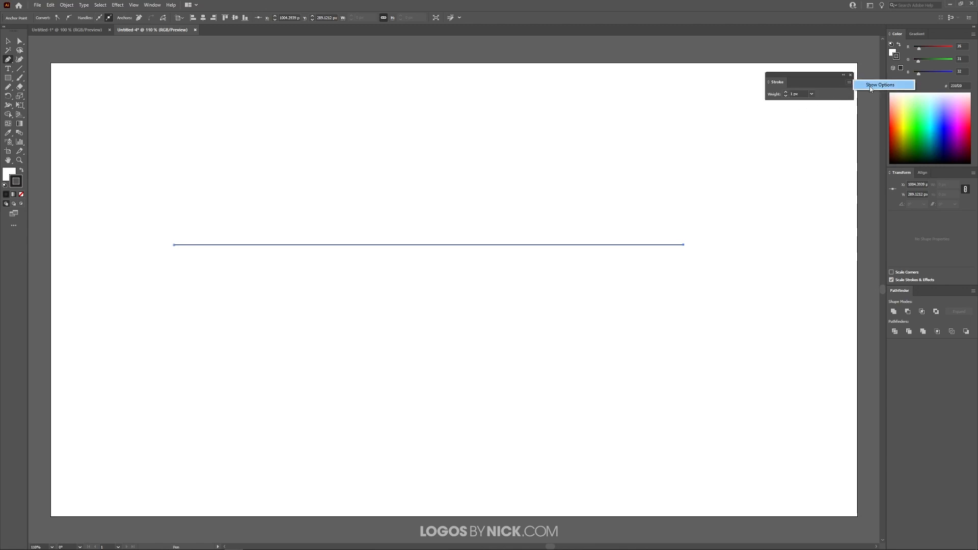
left_click(878, 84)
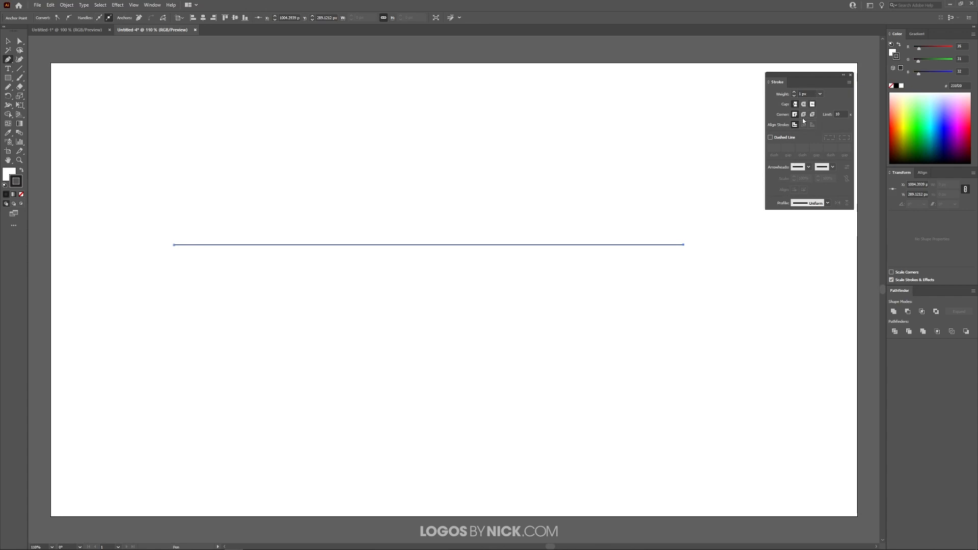
mouse_move(413, 406)
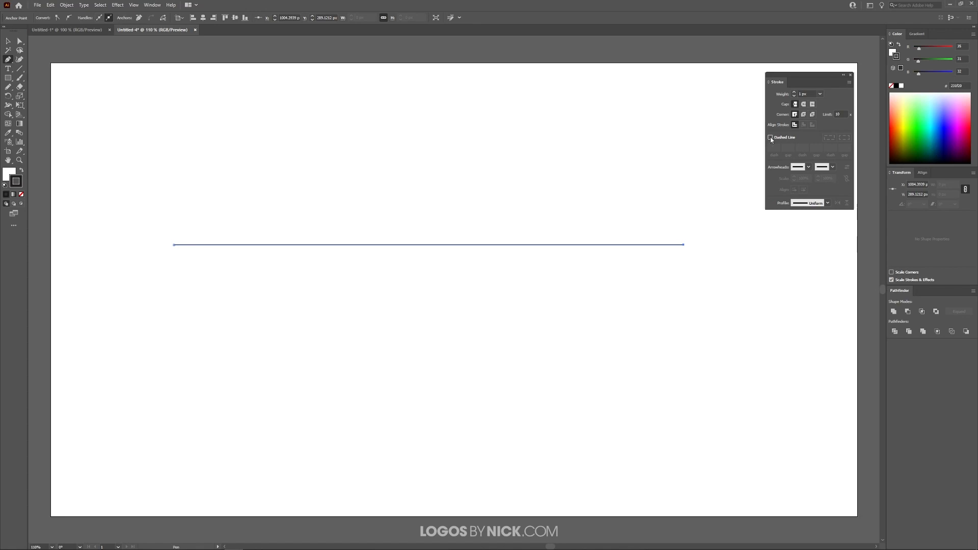
Make the line dashed with round caps, 0 dash, and stroke value 30
left_click(769, 137)
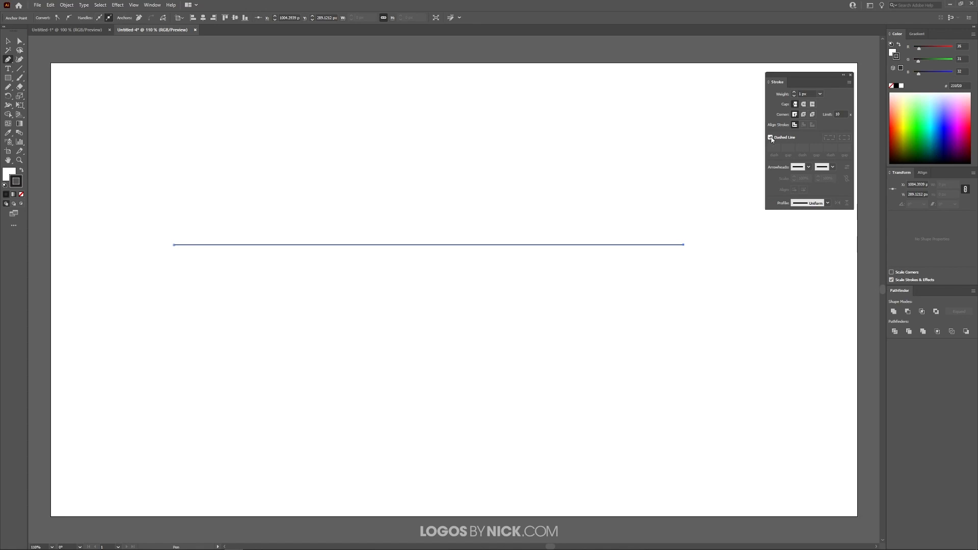
left_click(770, 137)
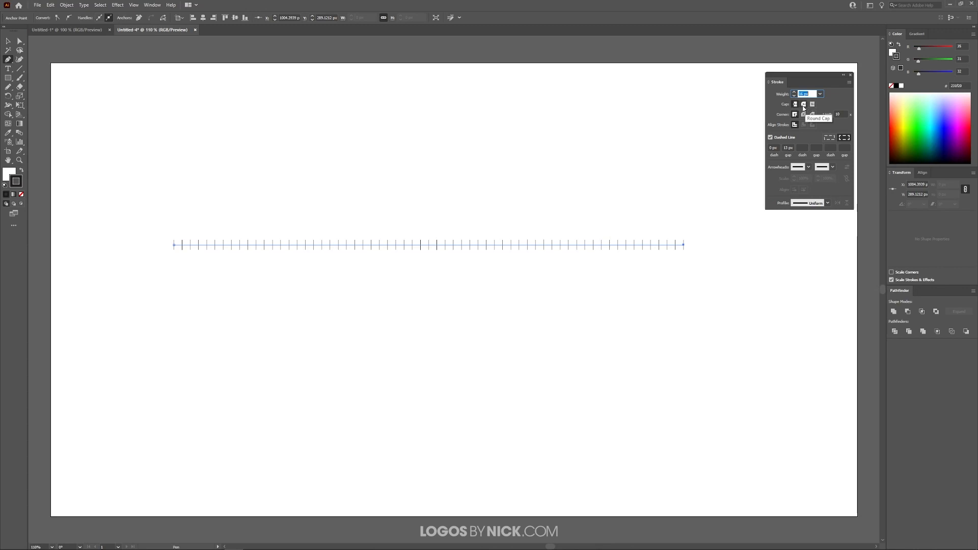
left_click(804, 104)
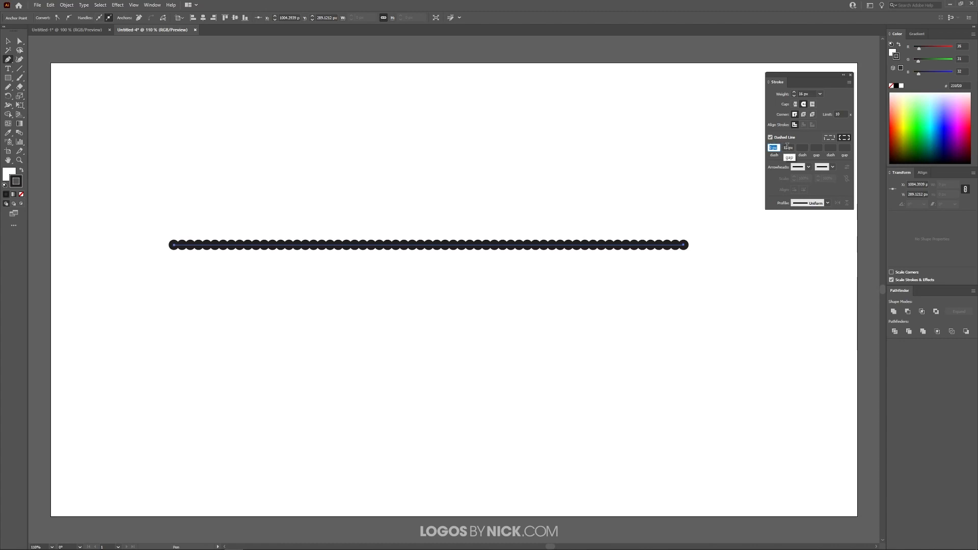
type("30")
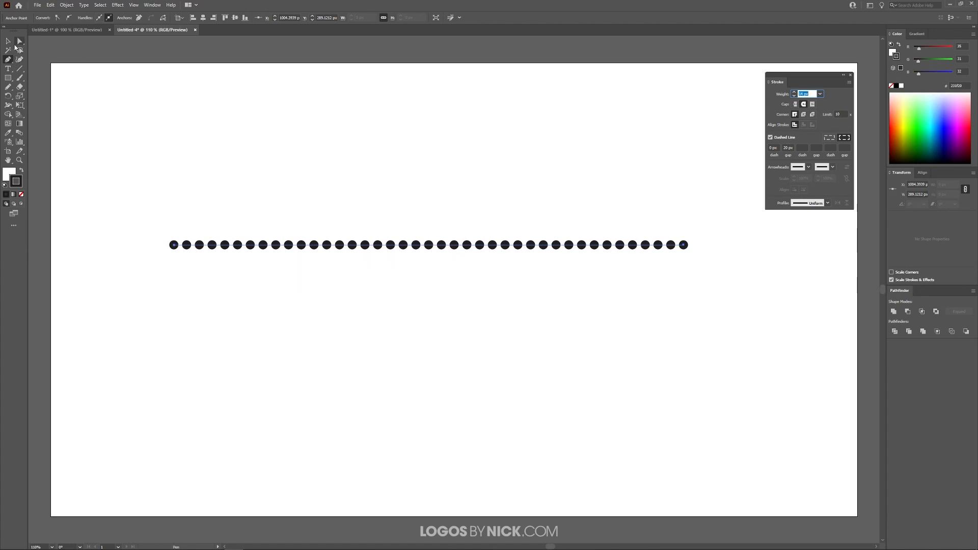
Drag the line's handles with the Anchor Point tool into a deeper S-shaped wave
left_click(8, 59)
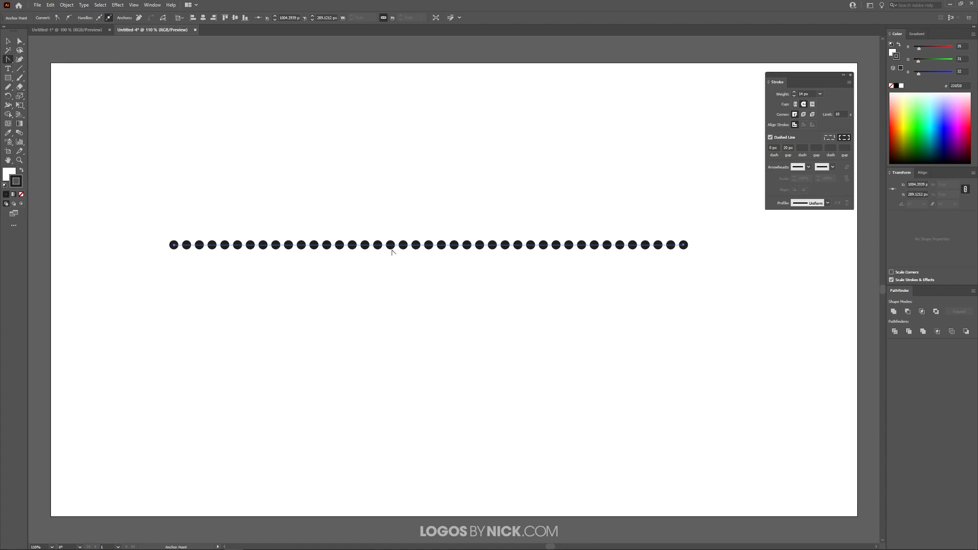
left_click_drag(392, 244, 335, 340)
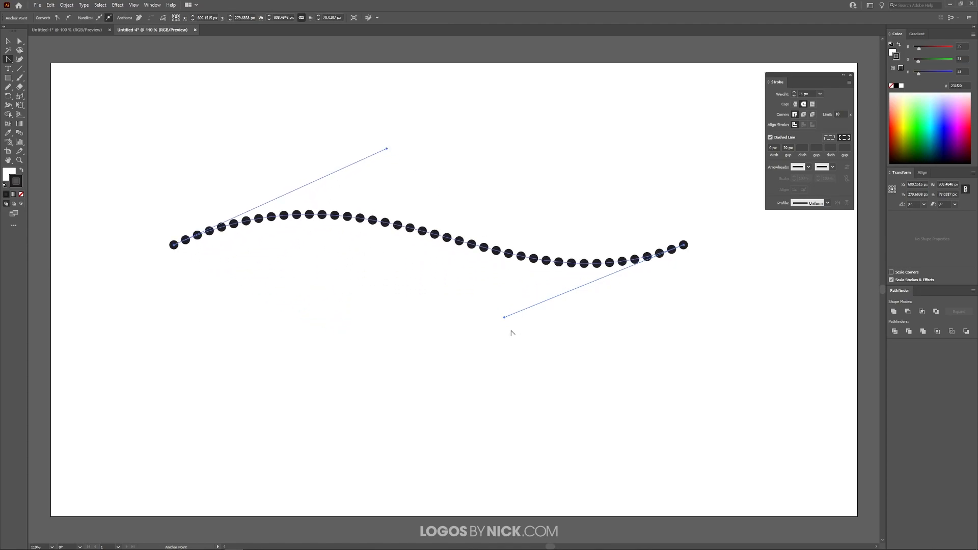
left_click_drag(505, 316, 435, 356)
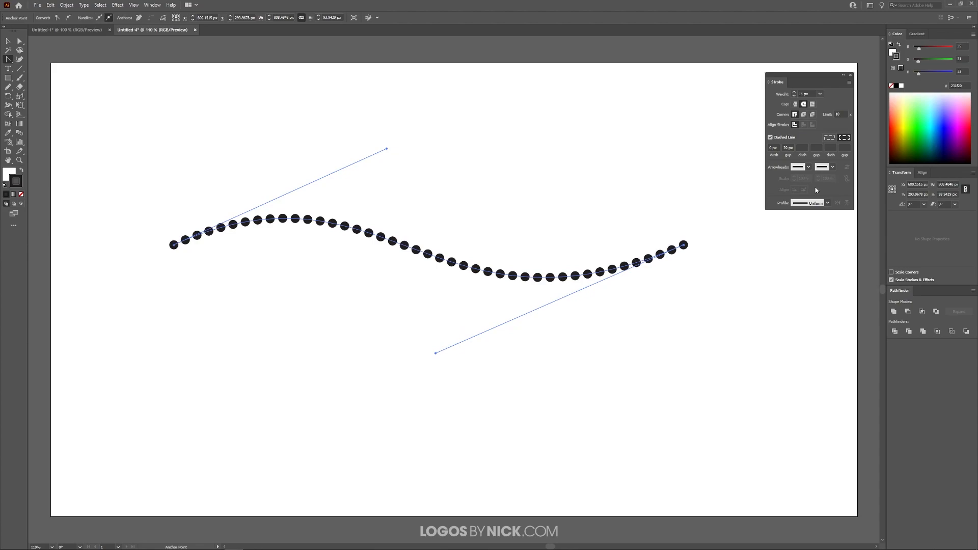
mouse_move(389, 213)
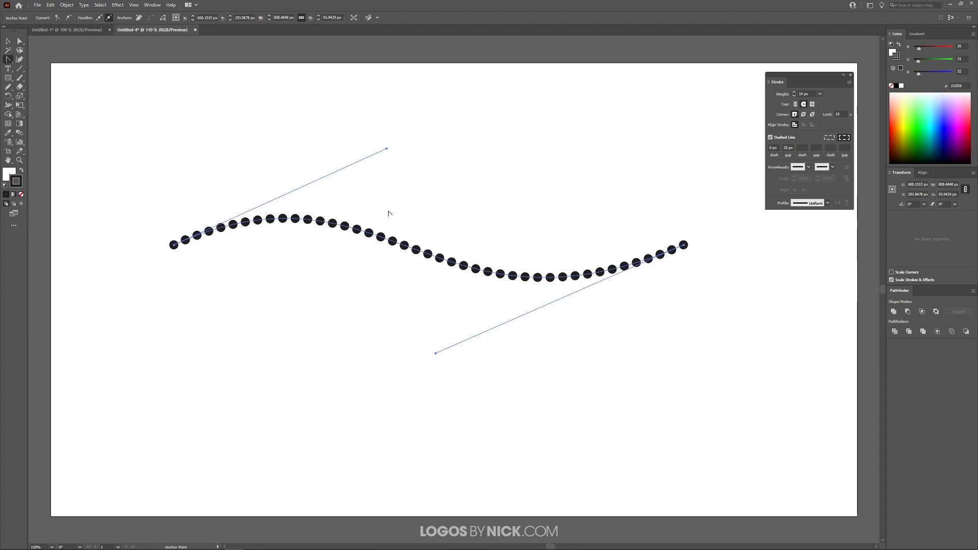
left_click(8, 42)
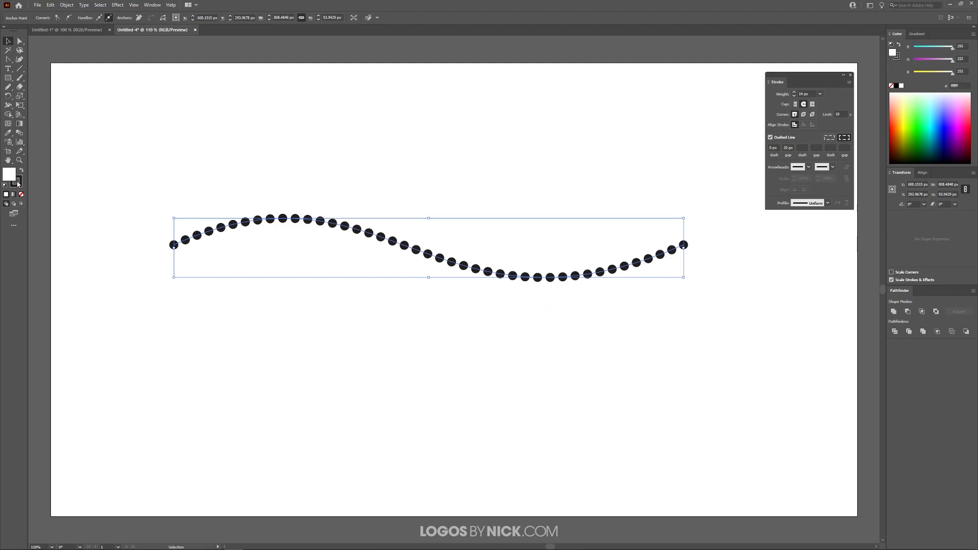
Set the wave's stroke to pink #FF0049, then select it and open the Object menu
double_click(5, 180)
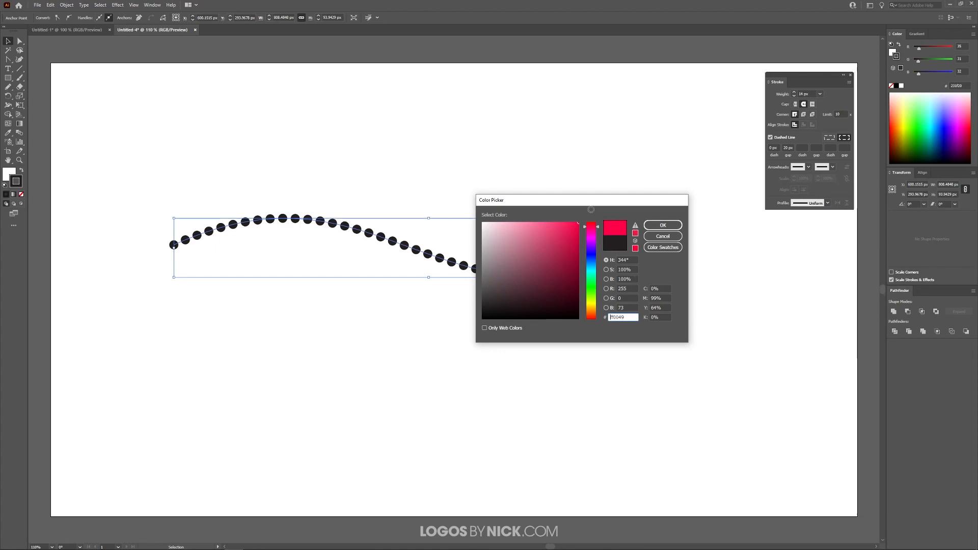
left_click(662, 225)
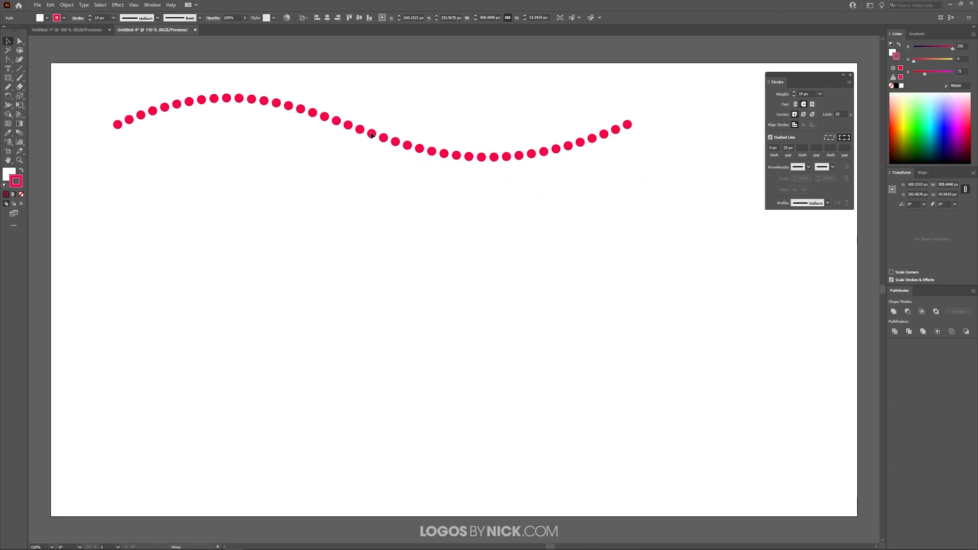
left_click(369, 122)
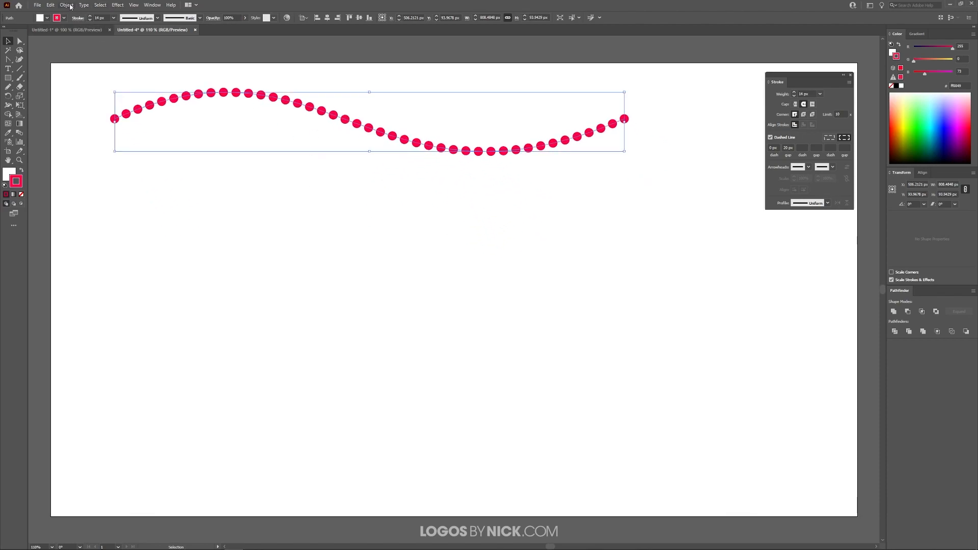
left_click(66, 4)
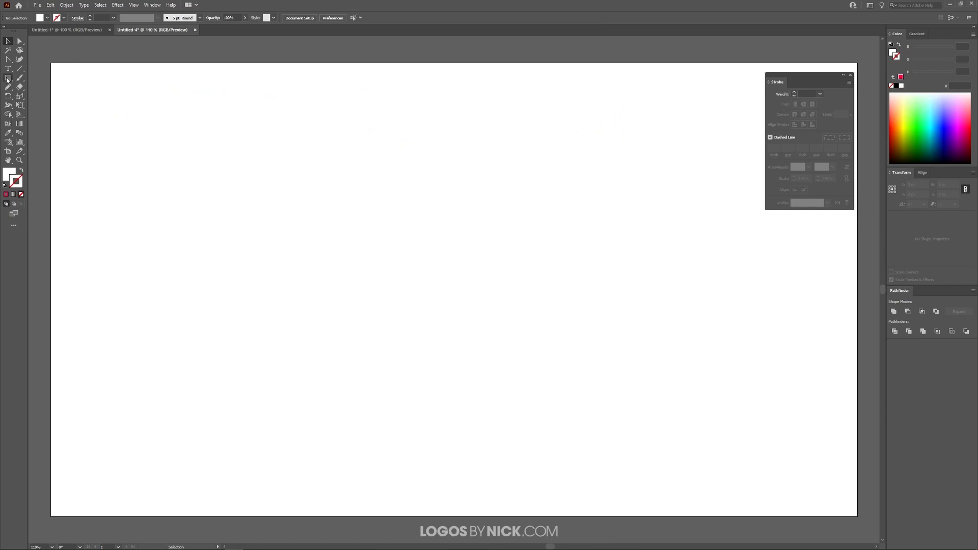
Drag out a large rectangle in the artboard centre with the Rectangle tool
left_click(8, 78)
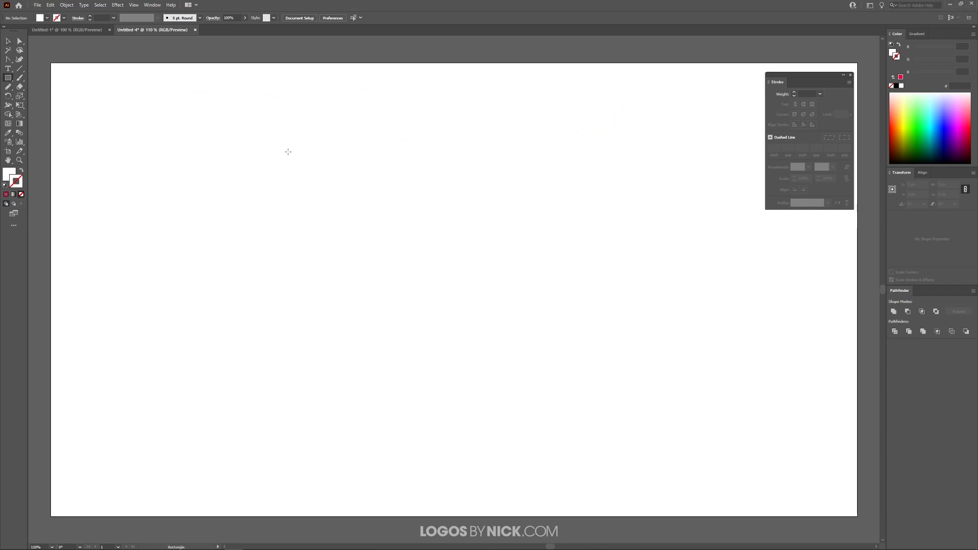
left_click_drag(272, 146, 631, 399)
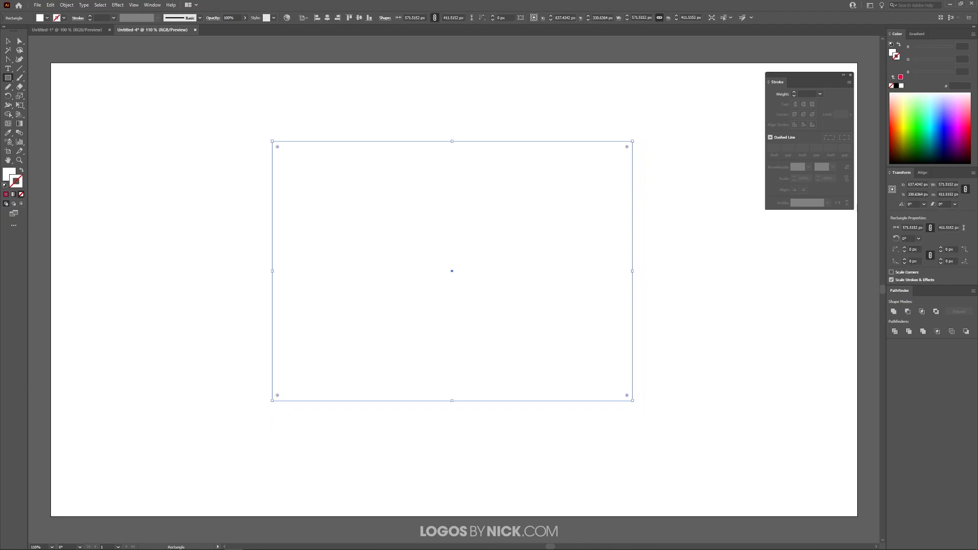
mouse_move(14, 263)
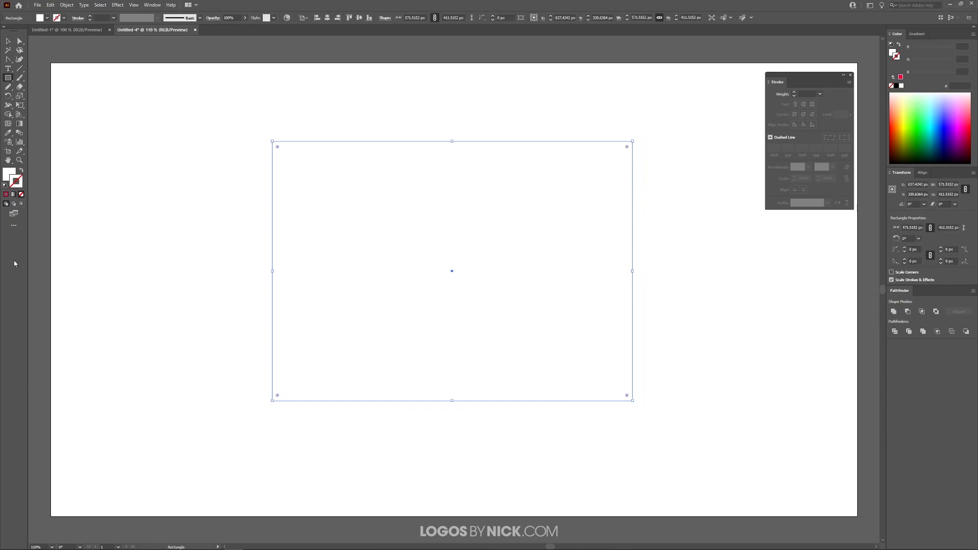
mouse_move(245, 360)
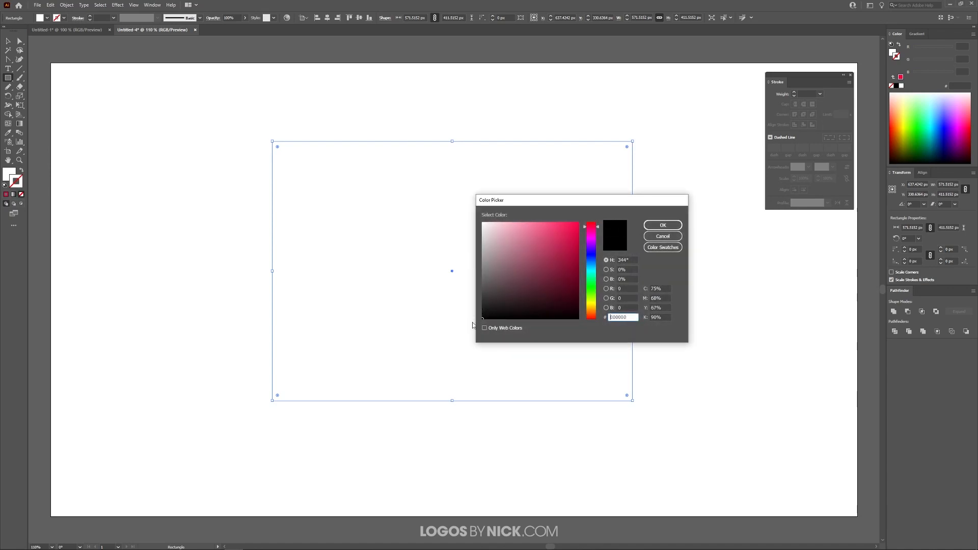
Set the rectangle's stroke colour to black #000000 in the Color Picker
left_click(662, 225)
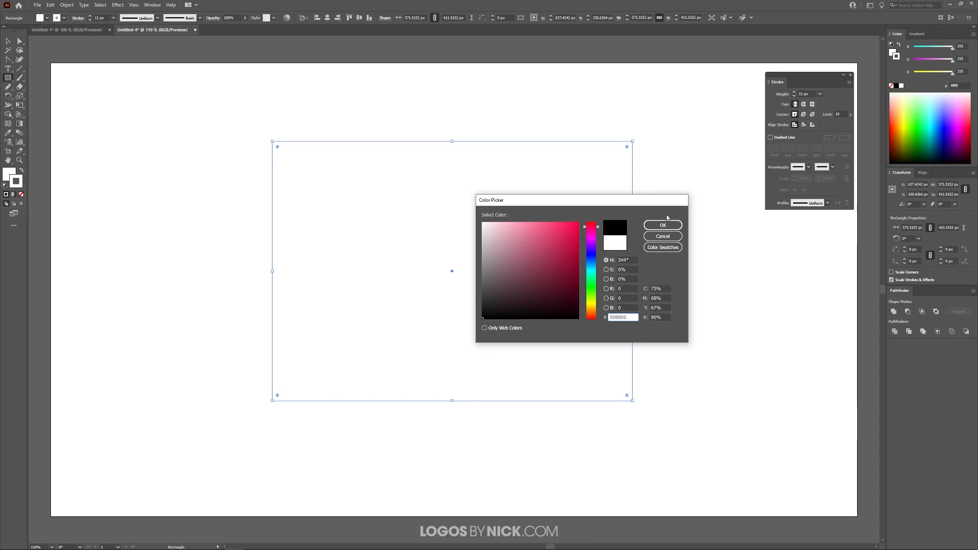
left_click(662, 225)
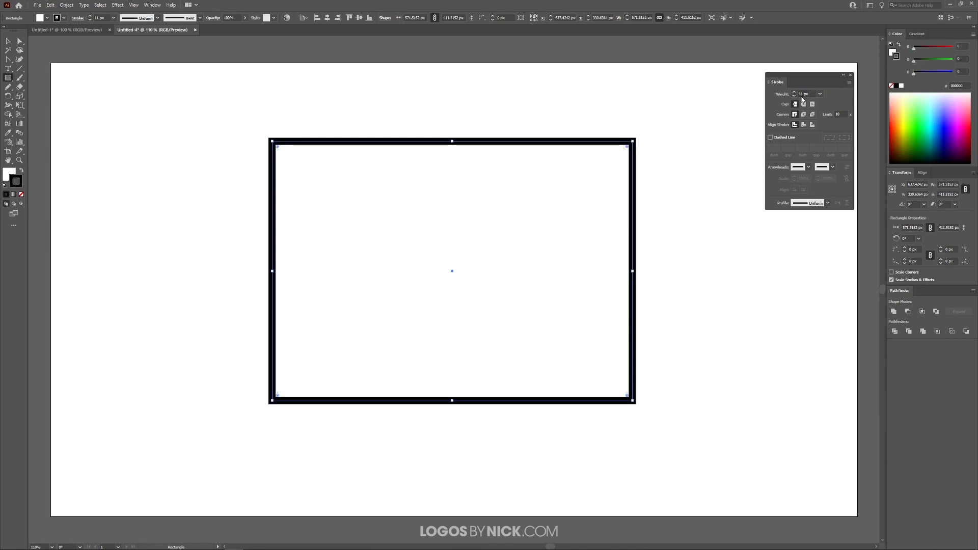
Give the rectangle's outline round caps and a dashed stroke
left_click(794, 94)
type("6")
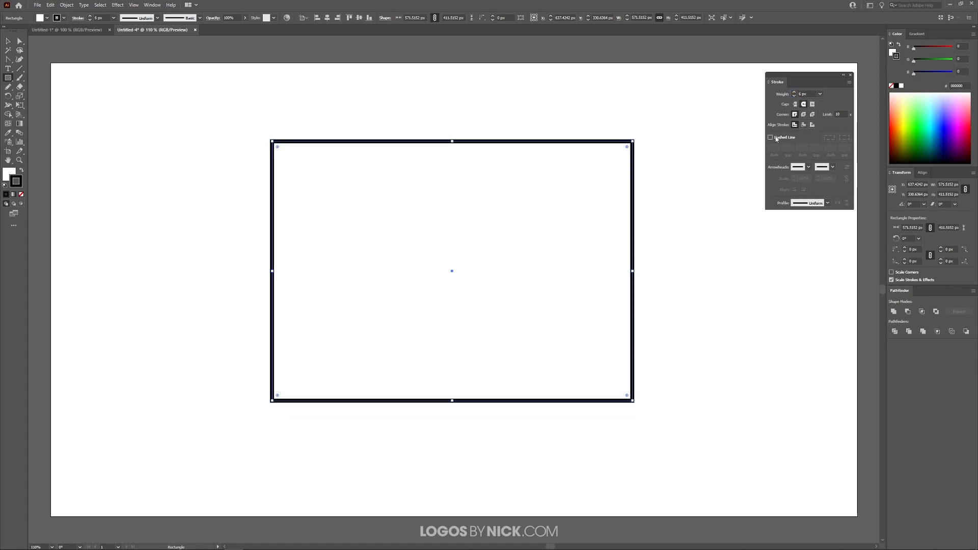
left_click(770, 137)
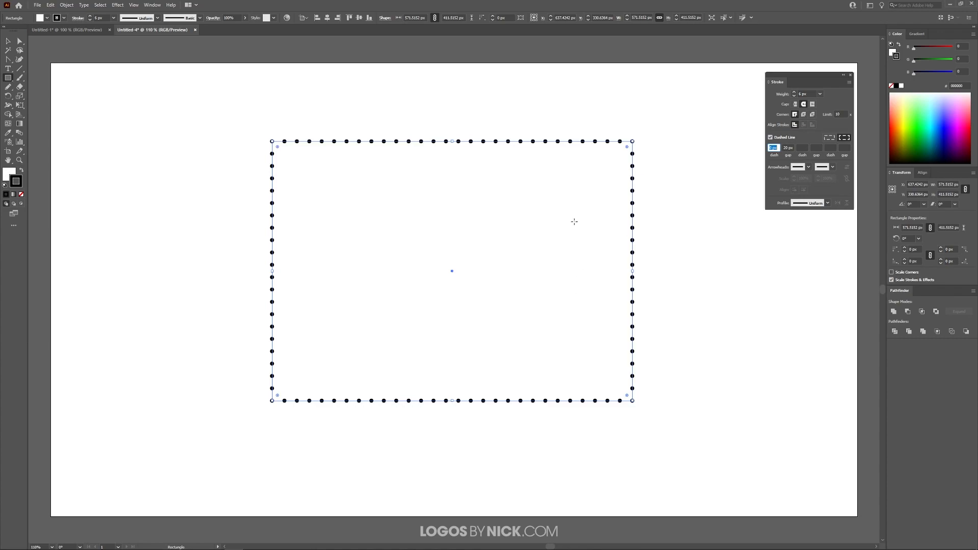